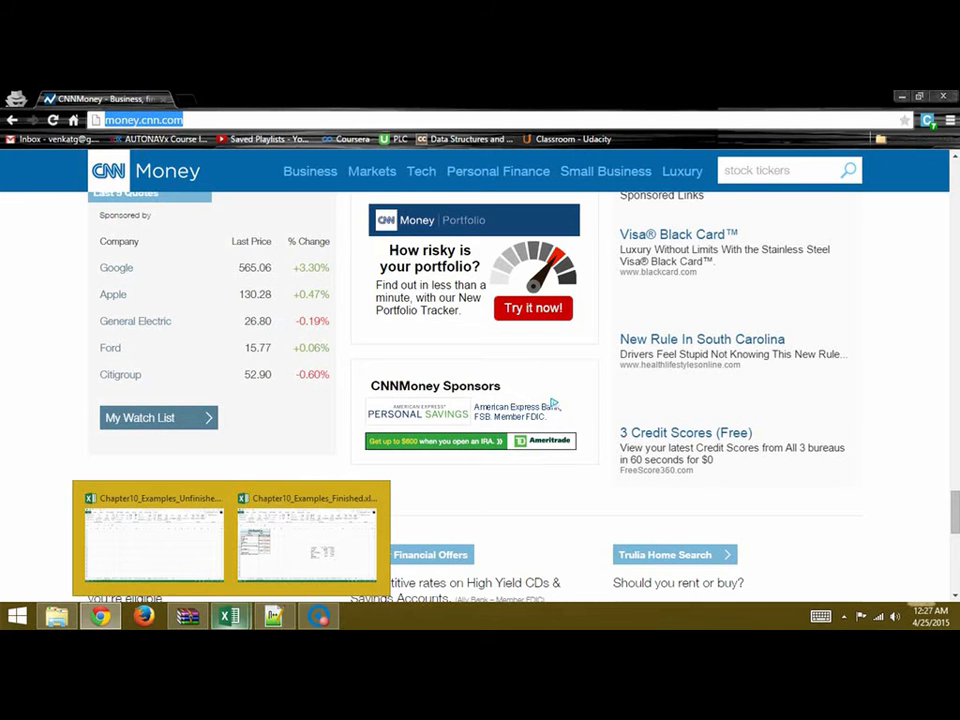
Step: Bring up the Chapter10_Examples_Unfinished workbook and start a From Web query on Fig_10.10
click(153, 540)
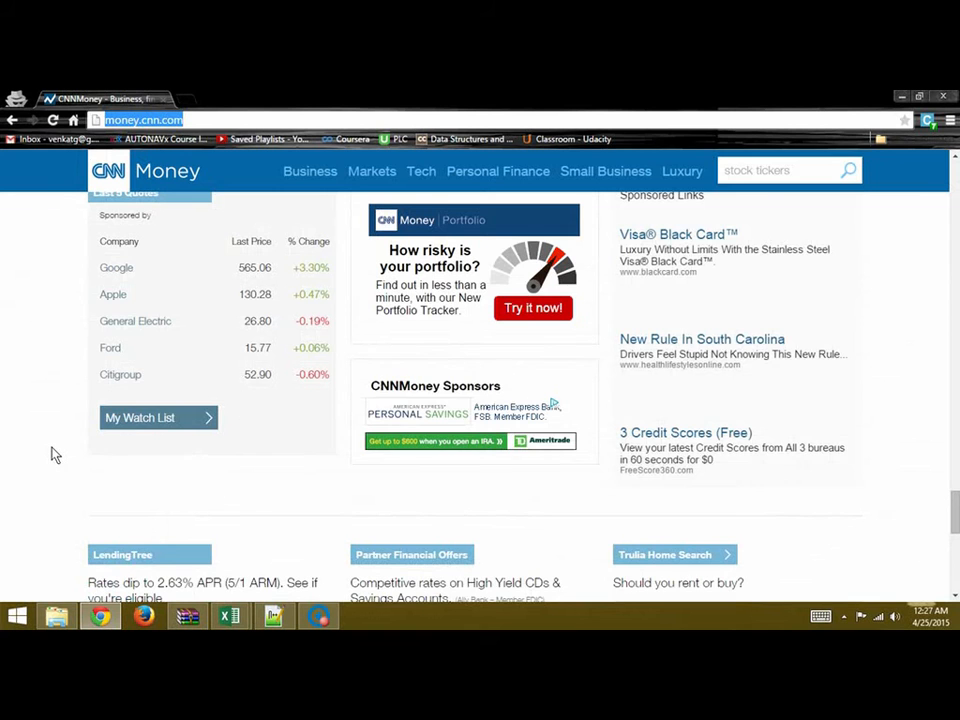
scroll(up, 3)
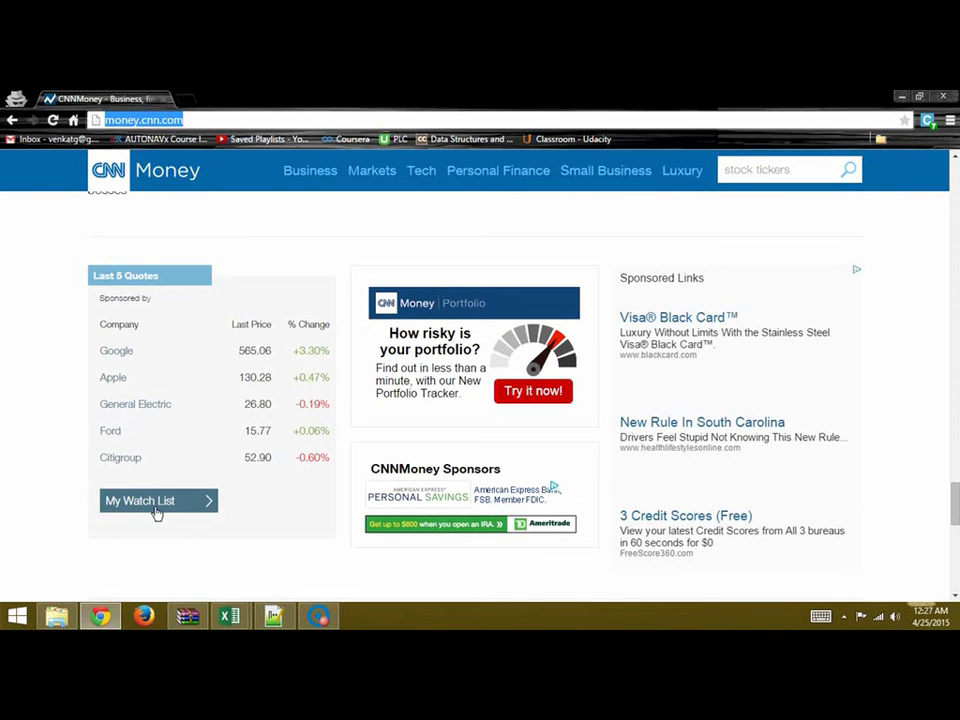
mouse_move(80, 435)
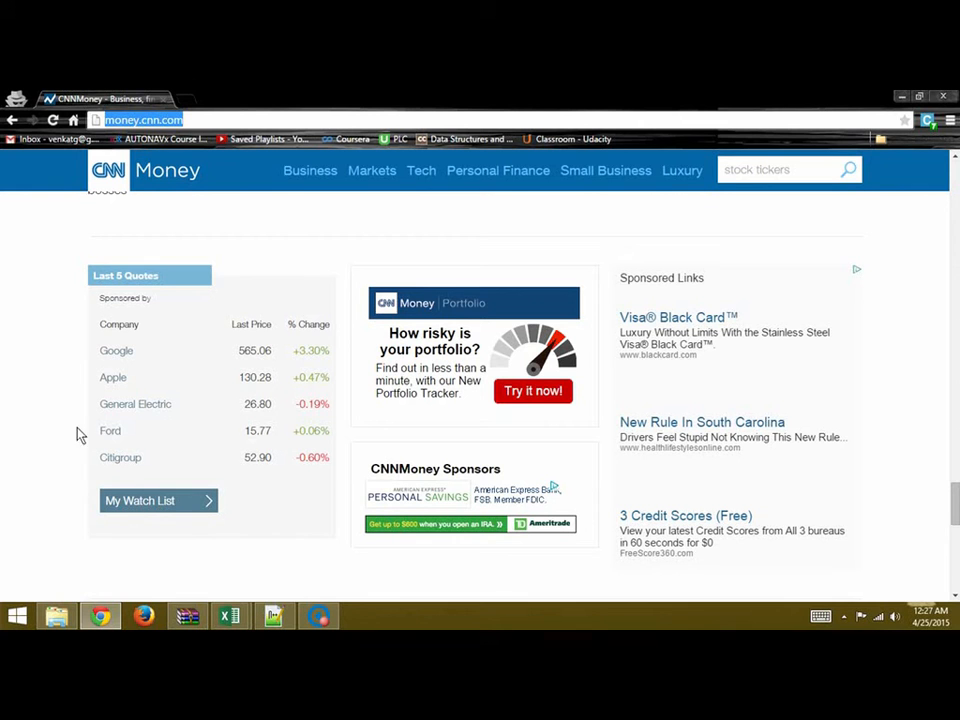
mouse_move(338, 407)
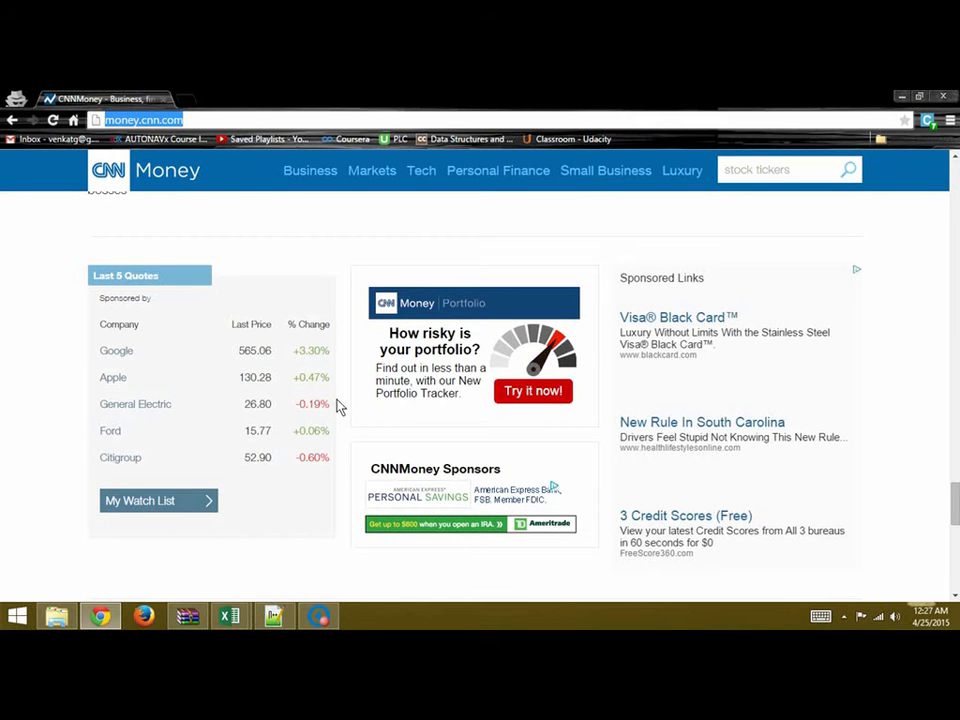
mouse_move(228, 615)
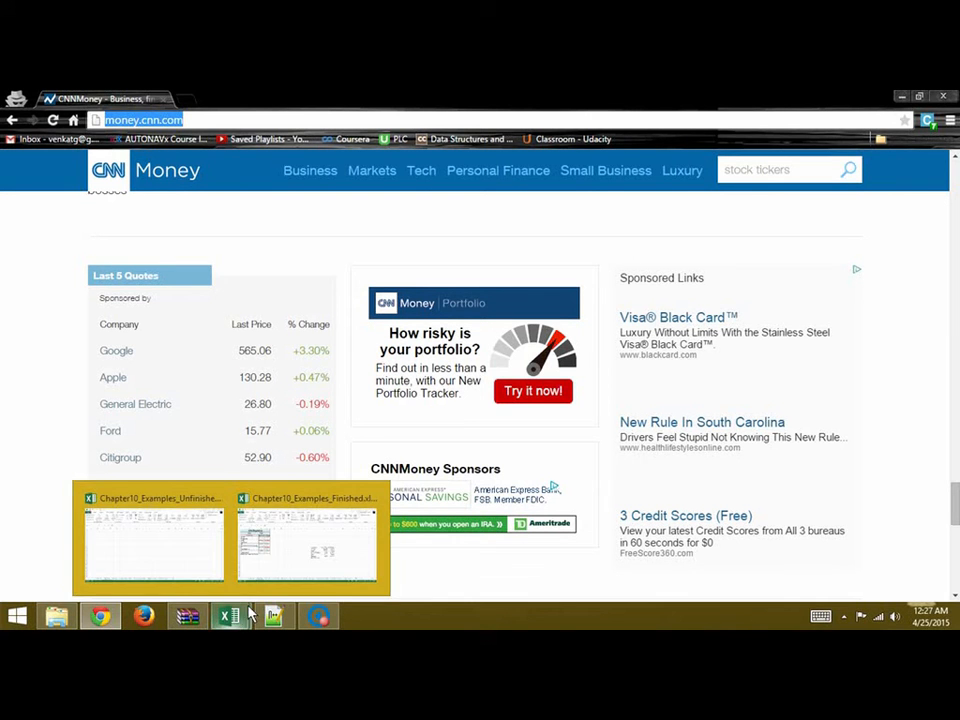
mouse_move(222, 118)
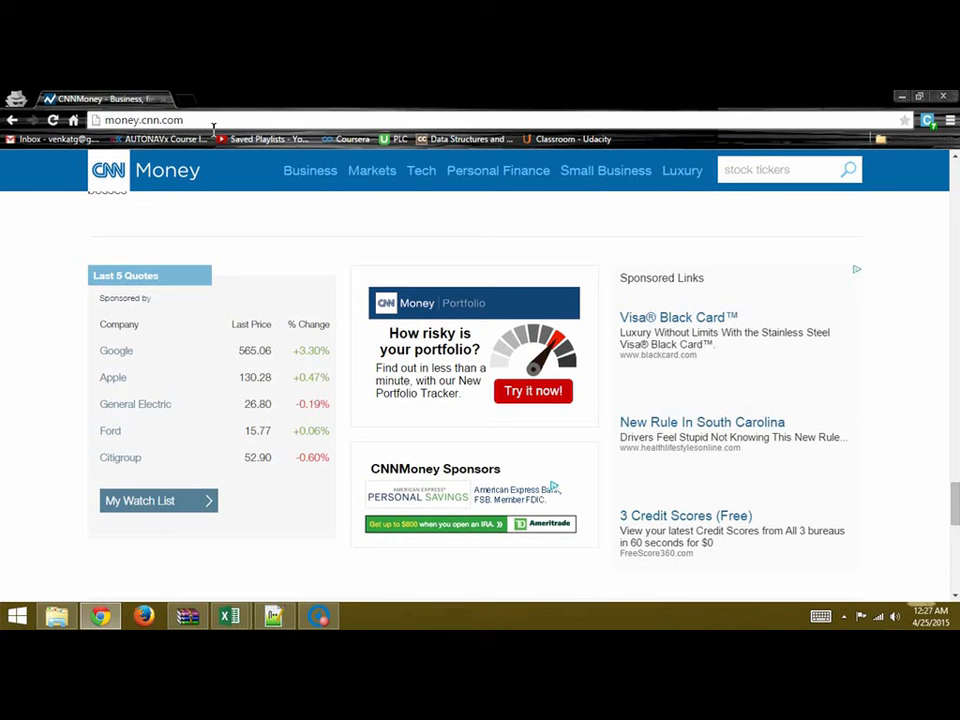
click(145, 120)
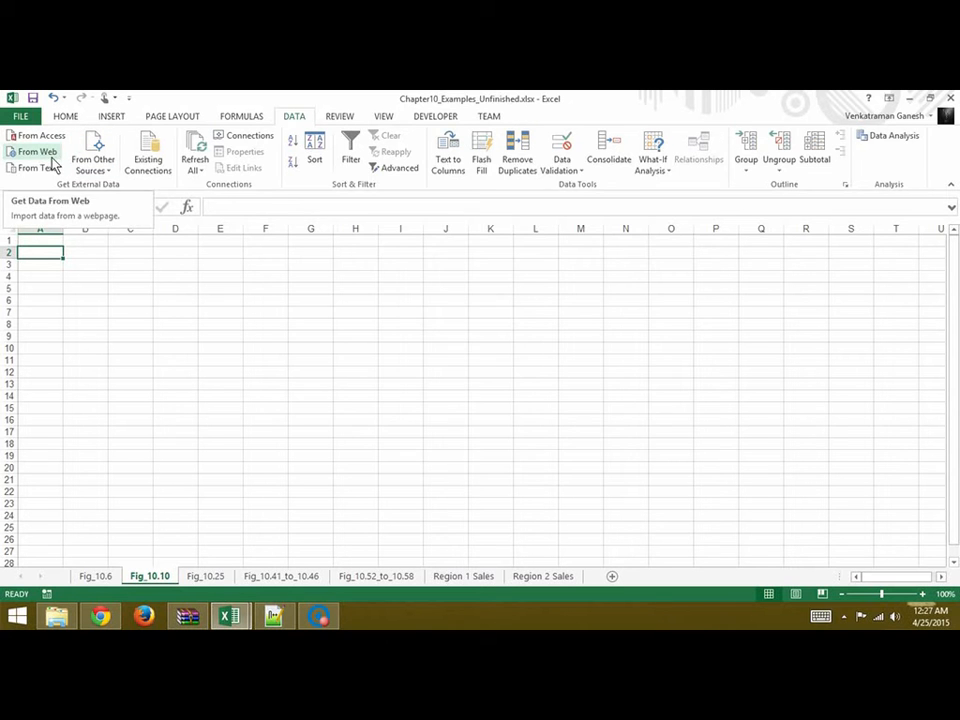
click(37, 151)
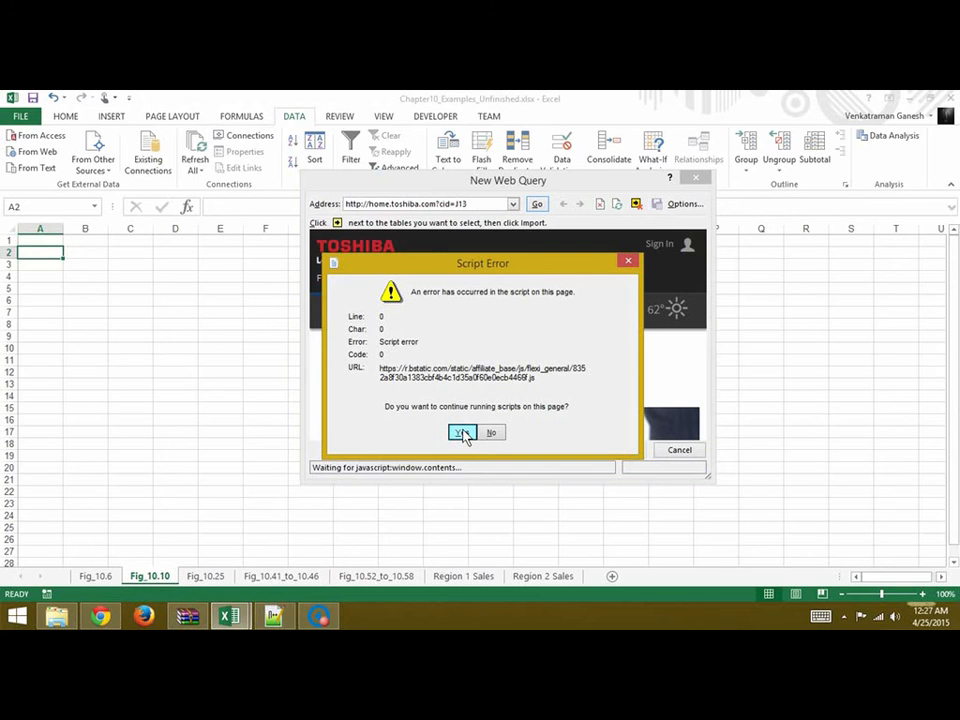
Step: Load money.cnn.com past the script errors and scroll down to the stock quotes table
click(462, 432)
text(http://money.cnn.com/)
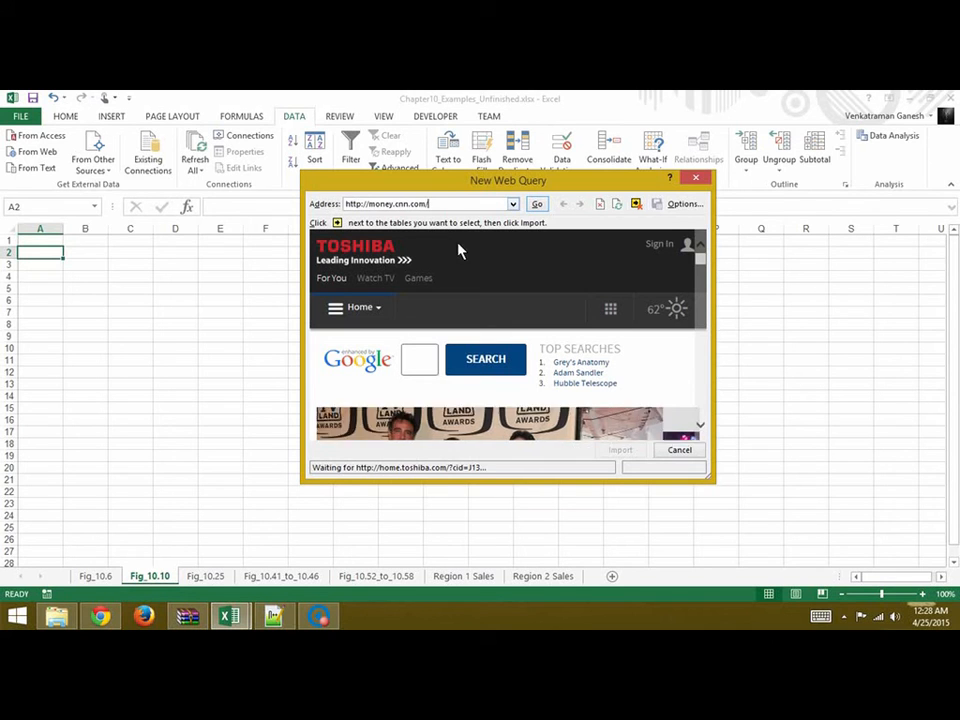
click(537, 204)
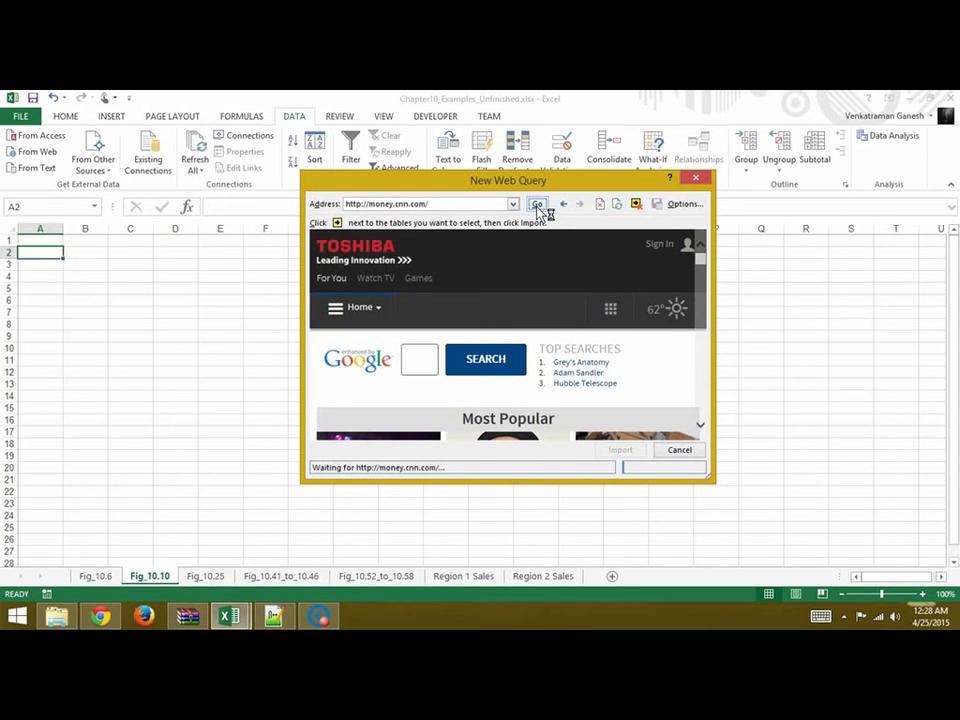
click(538, 204)
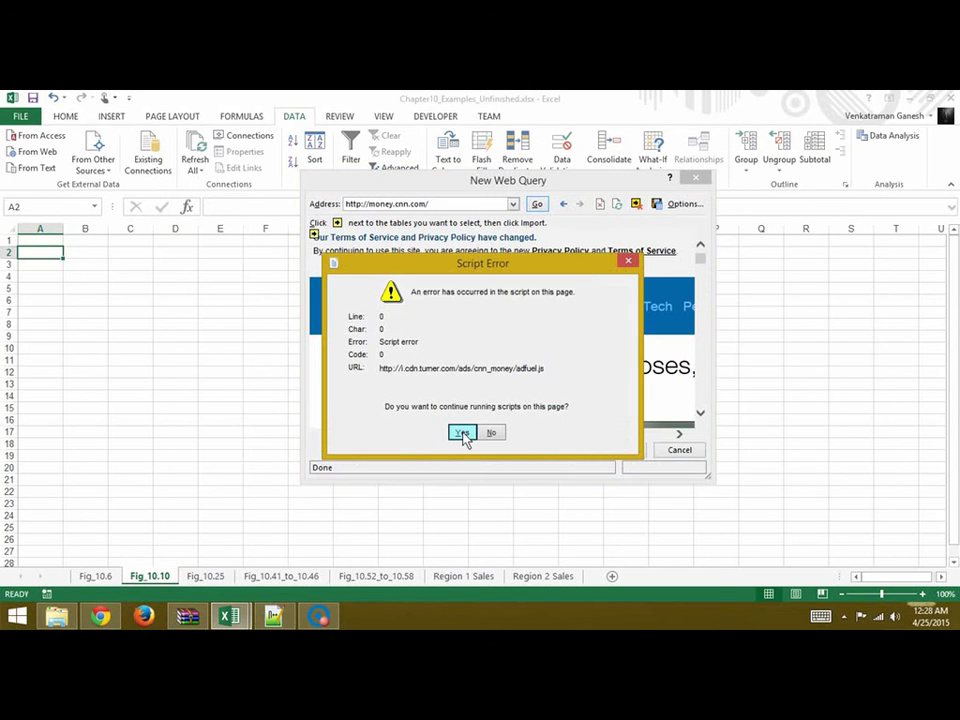
click(463, 432)
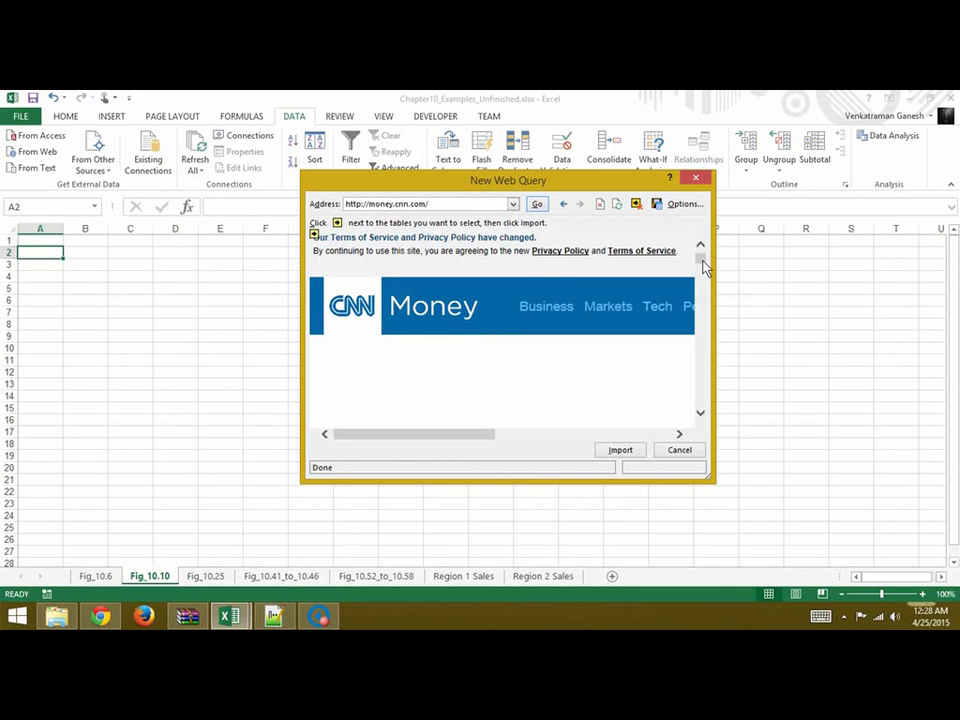
scroll(down, 3)
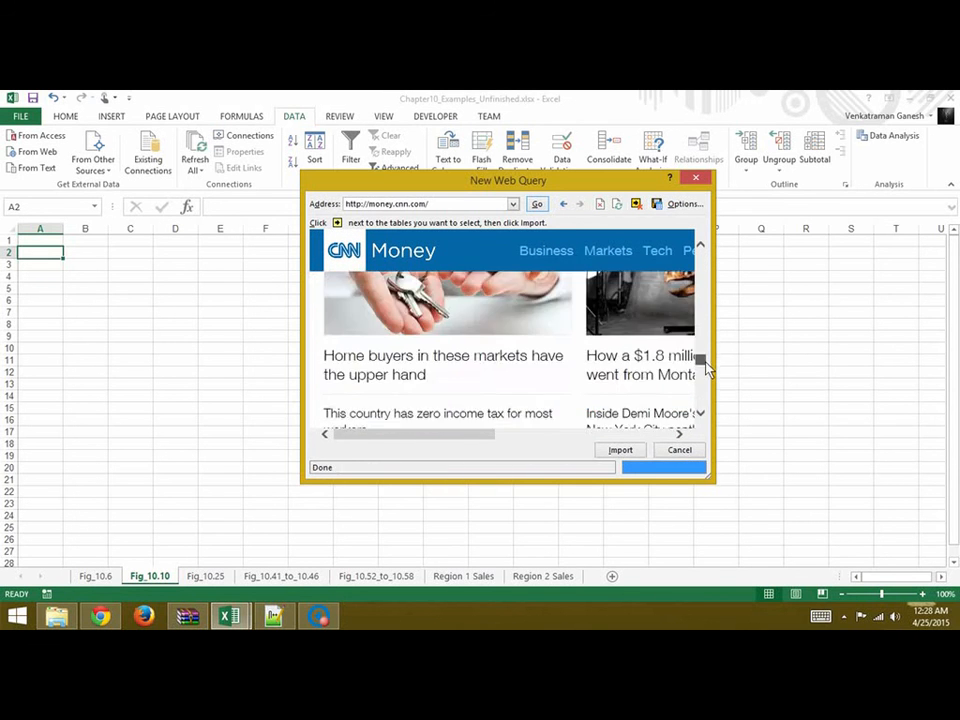
scroll(down, 3)
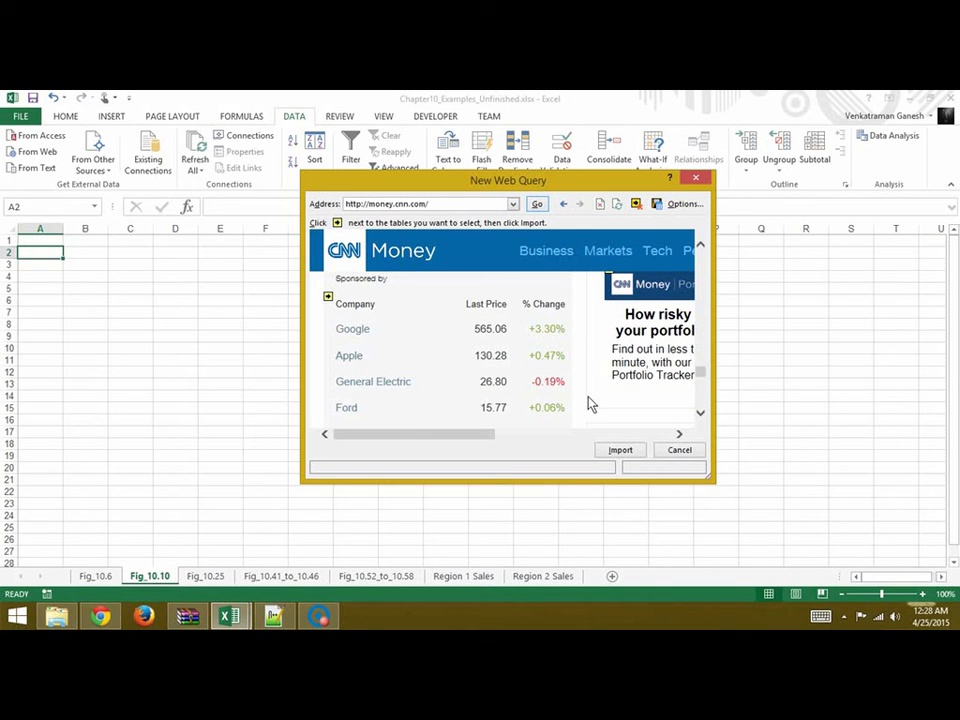
mouse_move(390, 315)
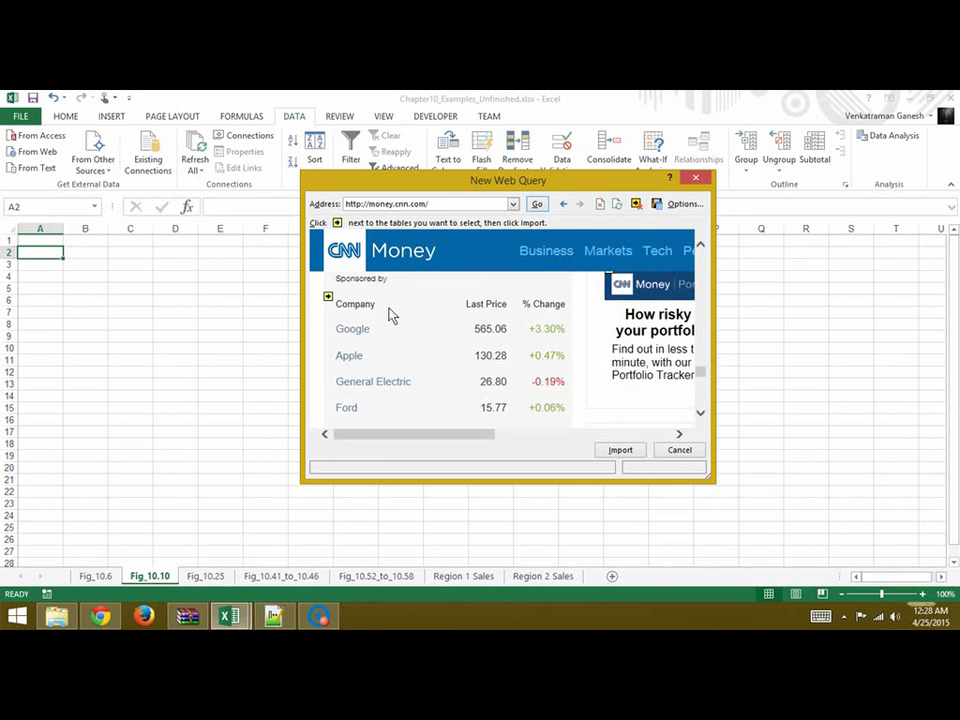
mouse_move(347, 432)
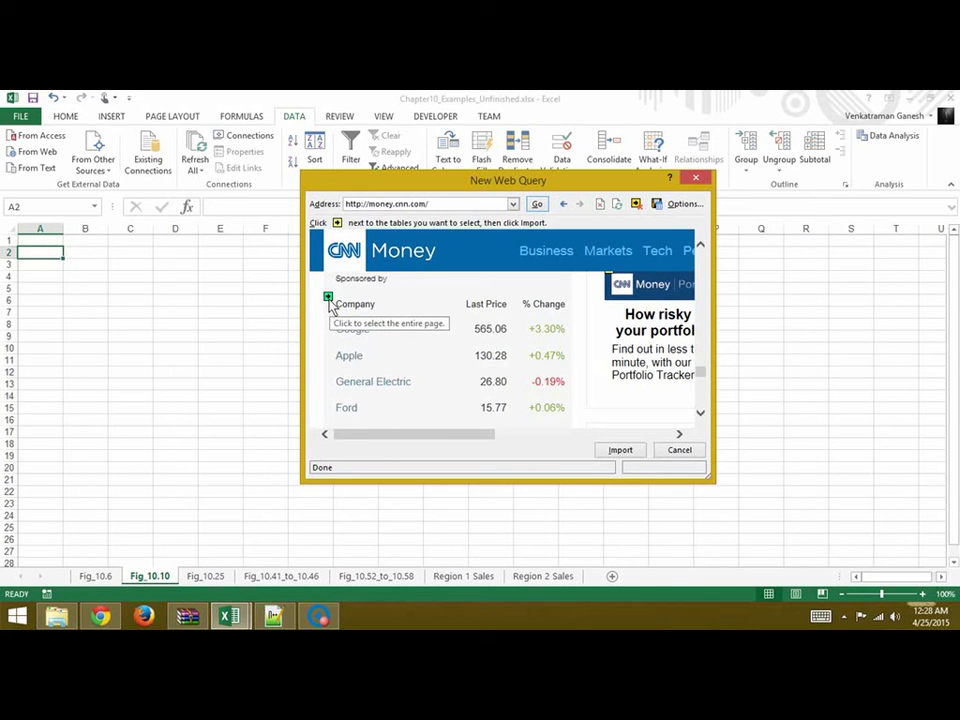
Step: Mark the Company, Last Price and % Change quote table for import
click(329, 299)
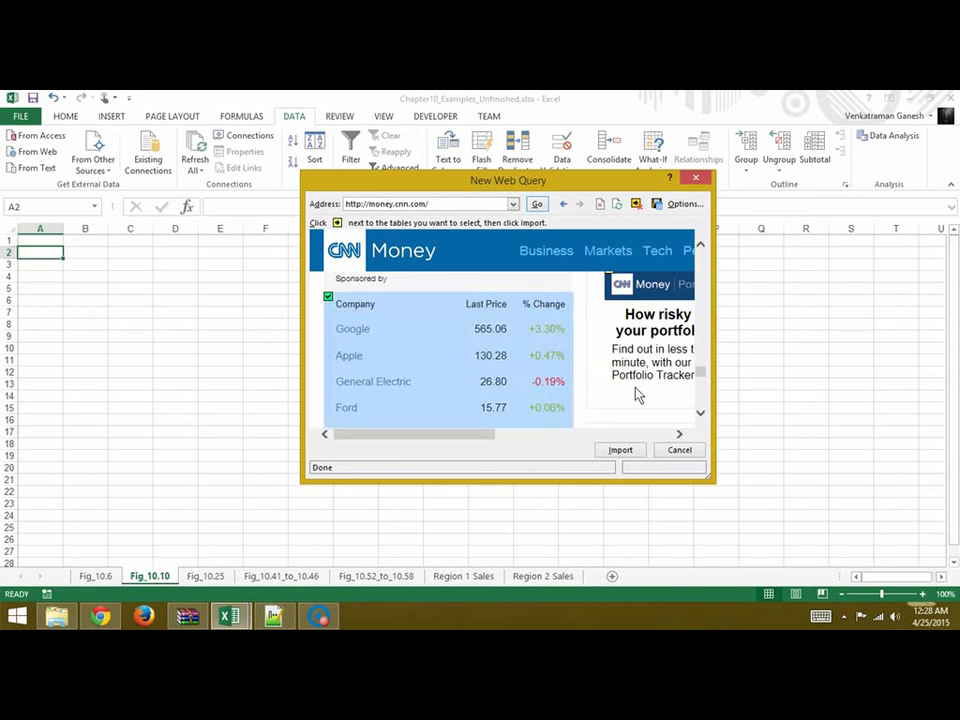
mouse_move(705, 365)
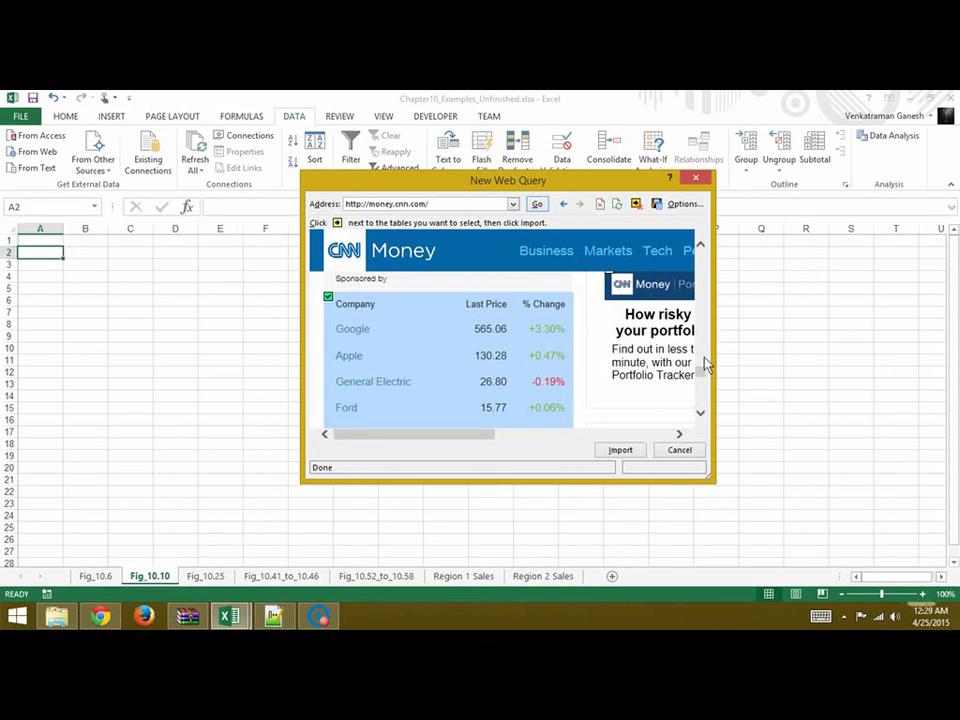
scroll(down, 3)
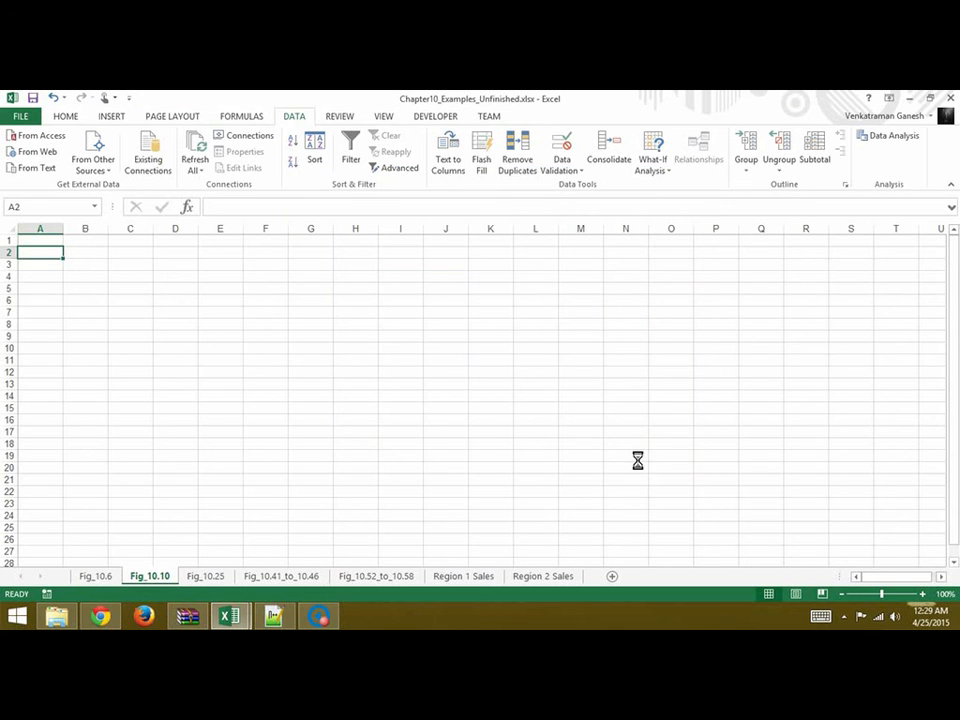
mouse_move(631, 454)
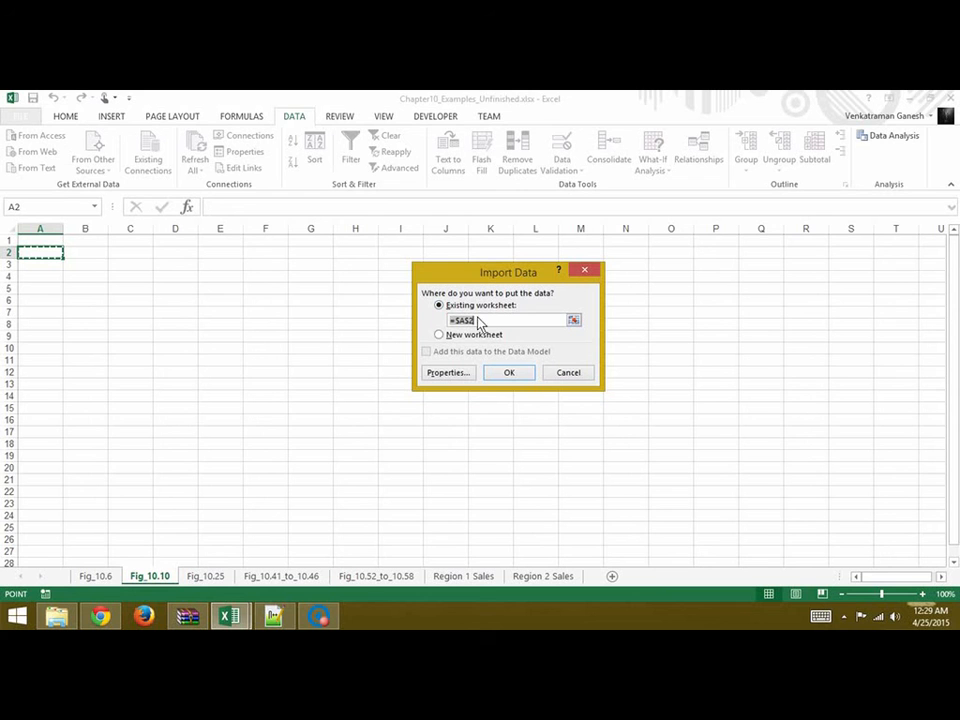
mouse_move(174, 419)
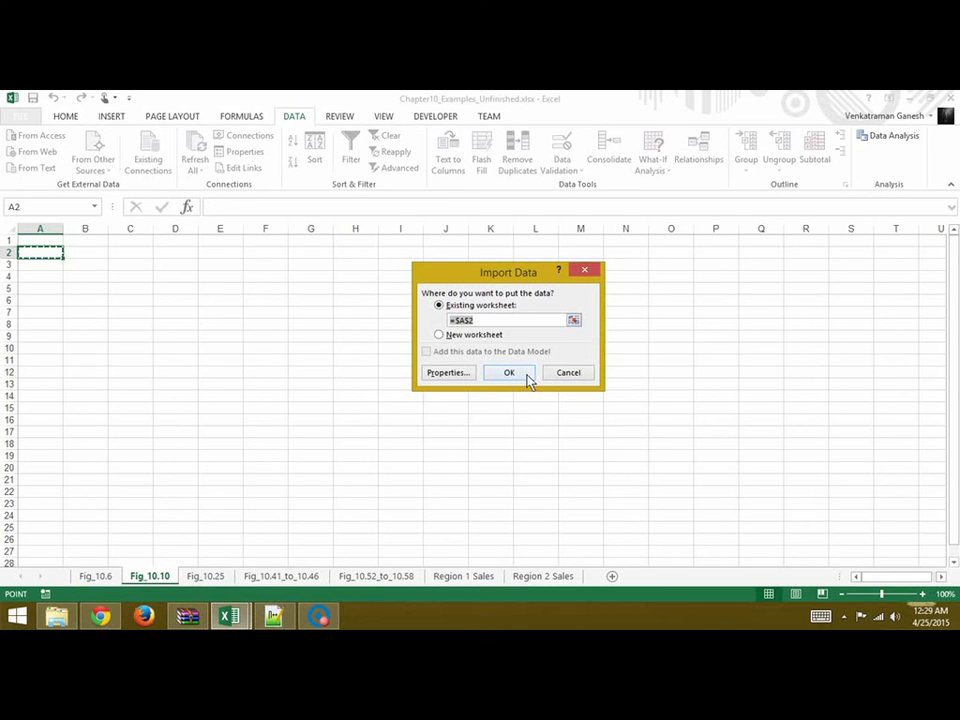
Step: Confirm the Import Data placement at =$A$2 in the existing worksheet
click(508, 372)
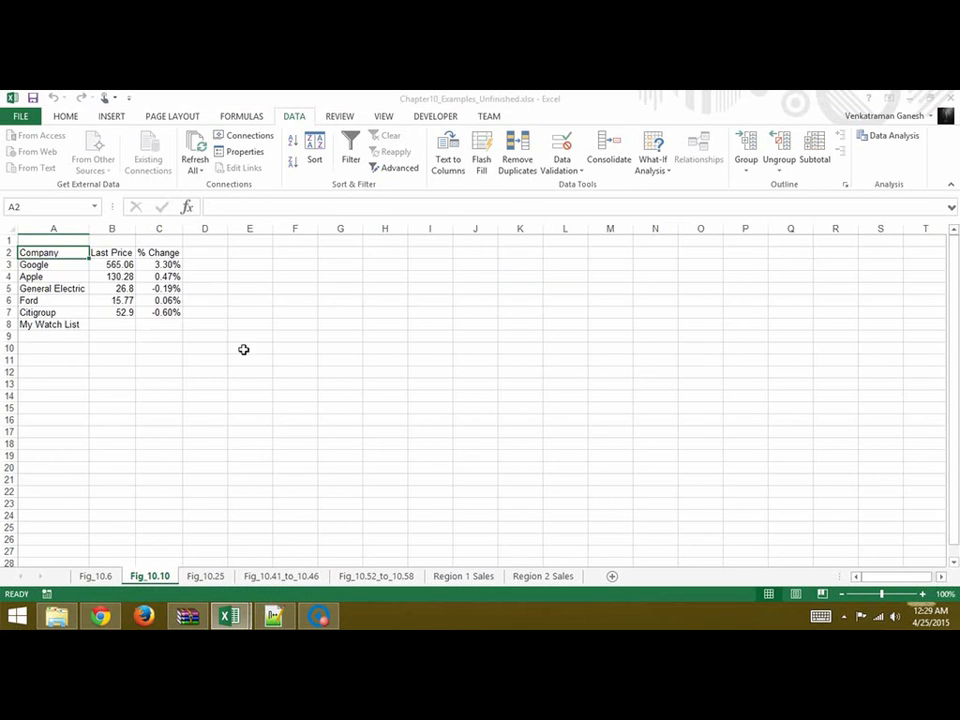
mouse_move(33, 351)
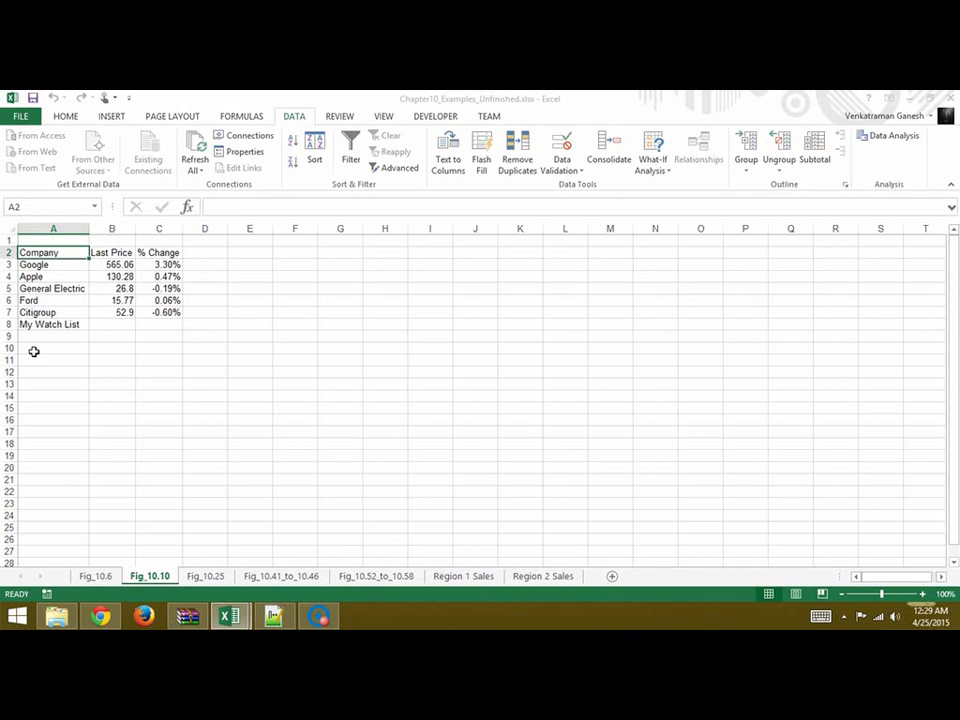